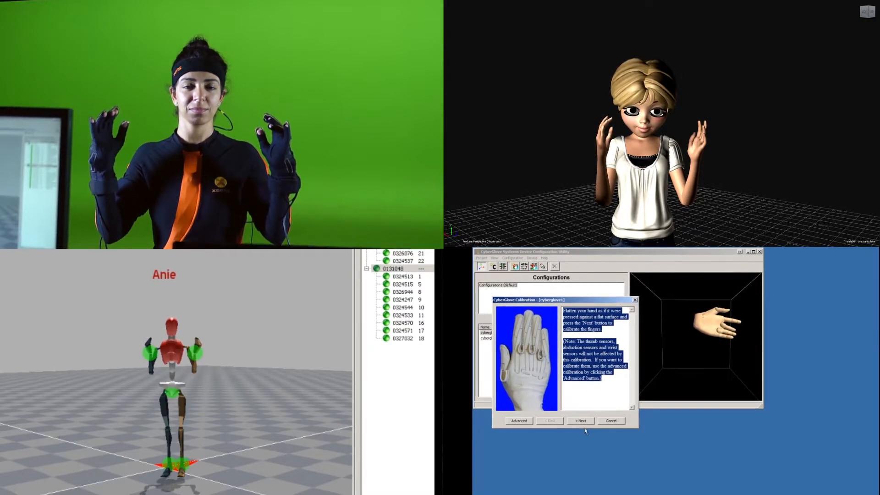
# Step: Capture the flat-hand pose, then the OK-sign pose, to finish the first glove's calibration
pyautogui.click(581, 420)
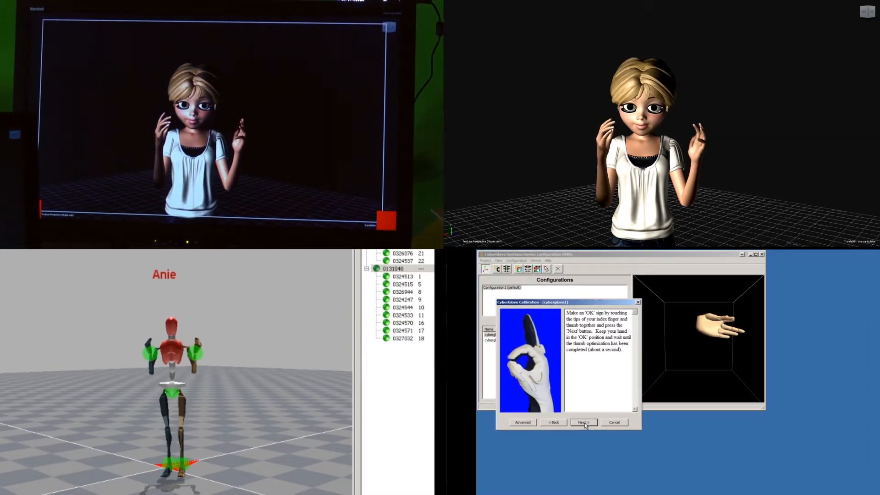
pyautogui.click(583, 422)
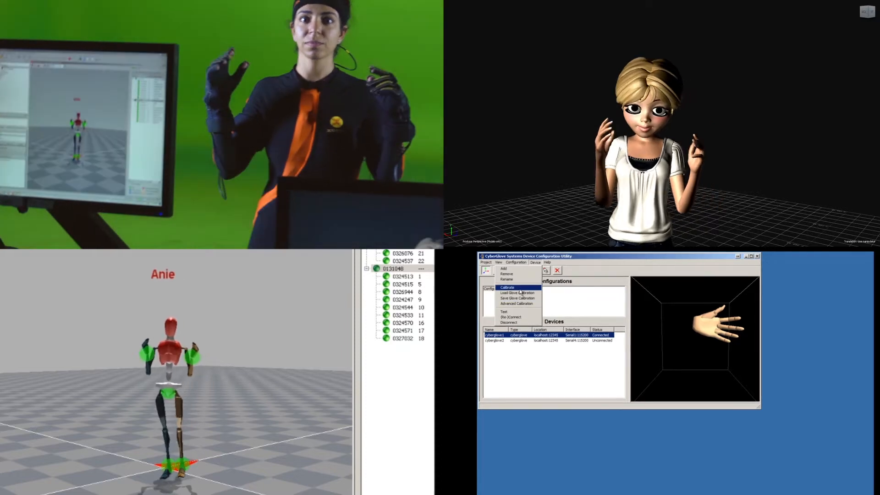
# Step: Start Device > Calibrate for the second glove and record its flat-hand pose
pyautogui.click(507, 287)
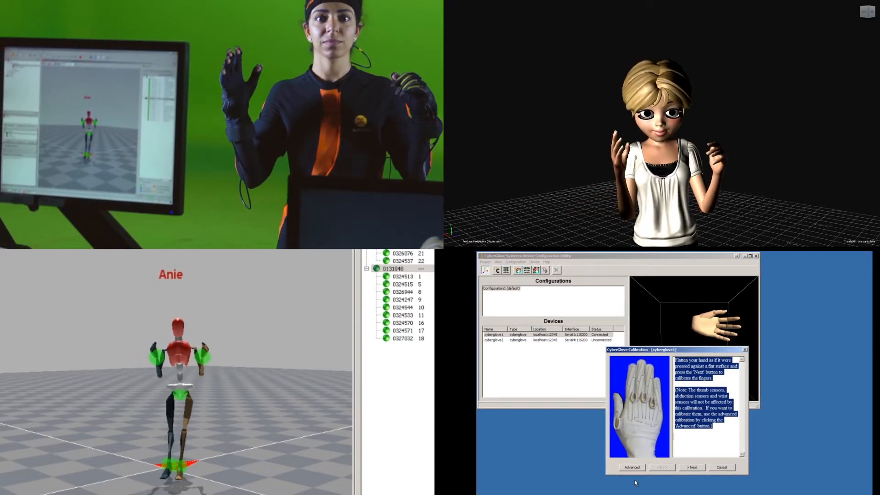
pyautogui.click(691, 467)
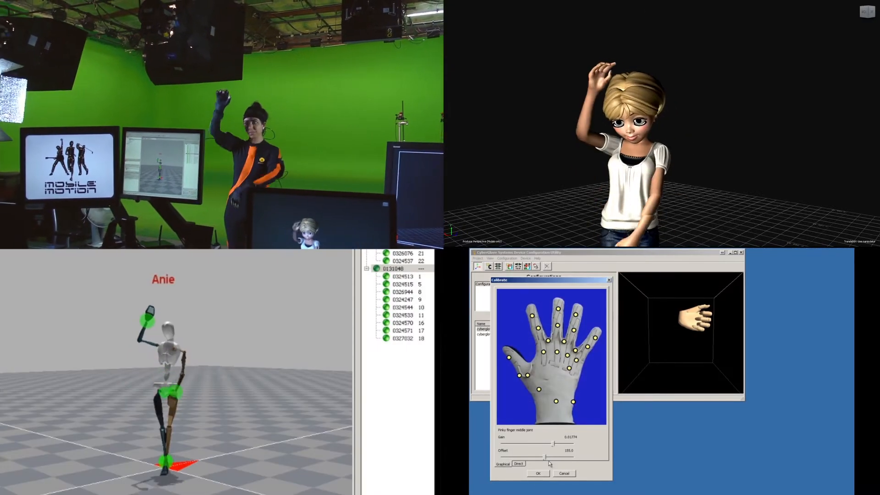
# Step: Nudge a finger joint's offset, then lower the thumb outer joint's offset to about 91.8
pyautogui.moveTo(549, 457); pyautogui.dragTo(541, 456)
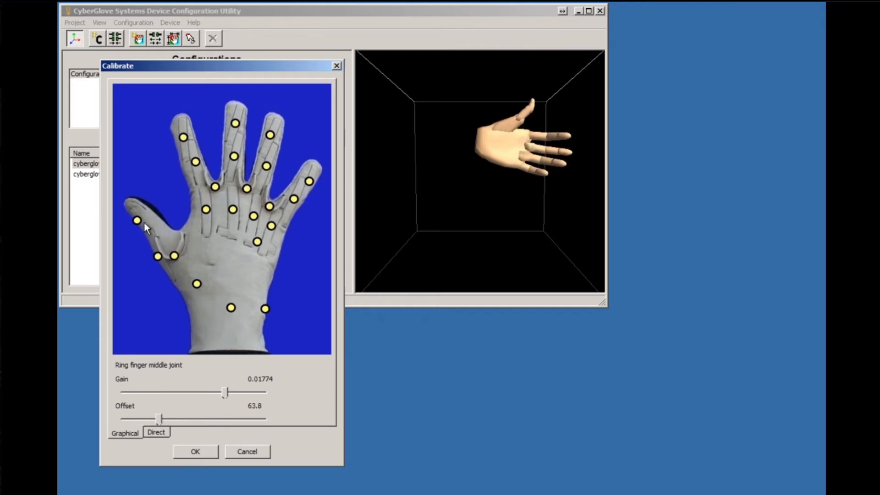
pyautogui.click(137, 220)
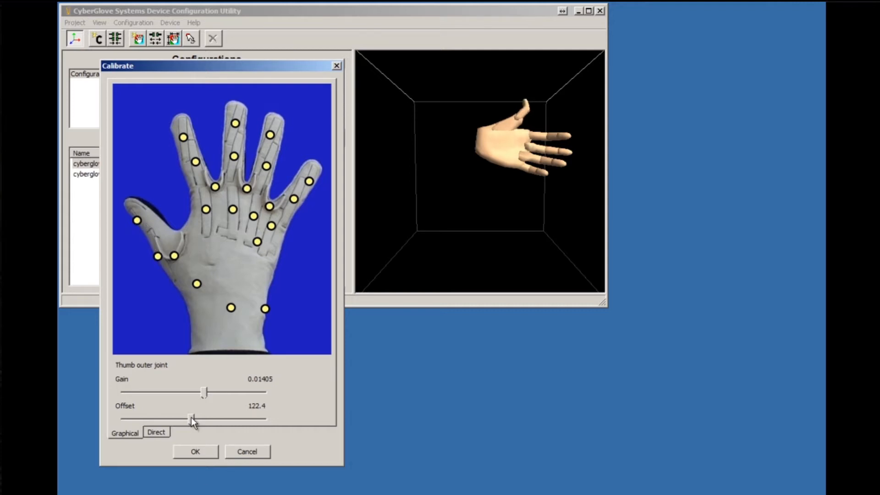
pyautogui.moveTo(190, 419); pyautogui.dragTo(177, 419)
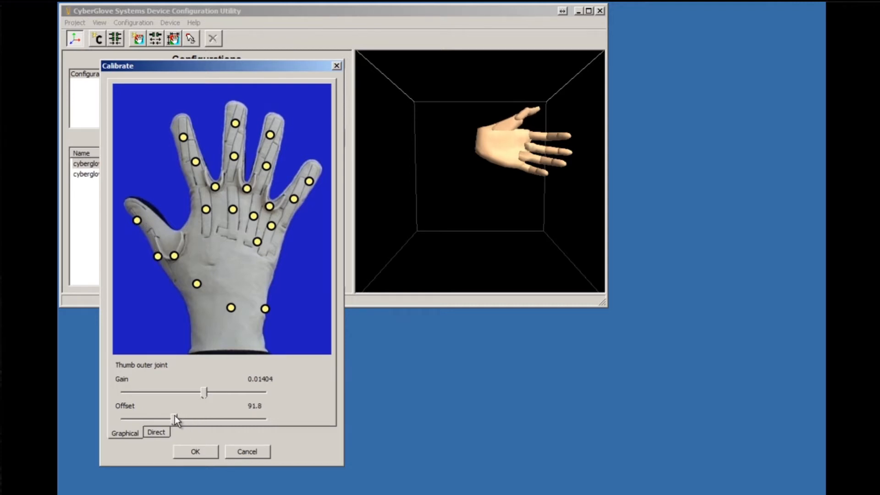